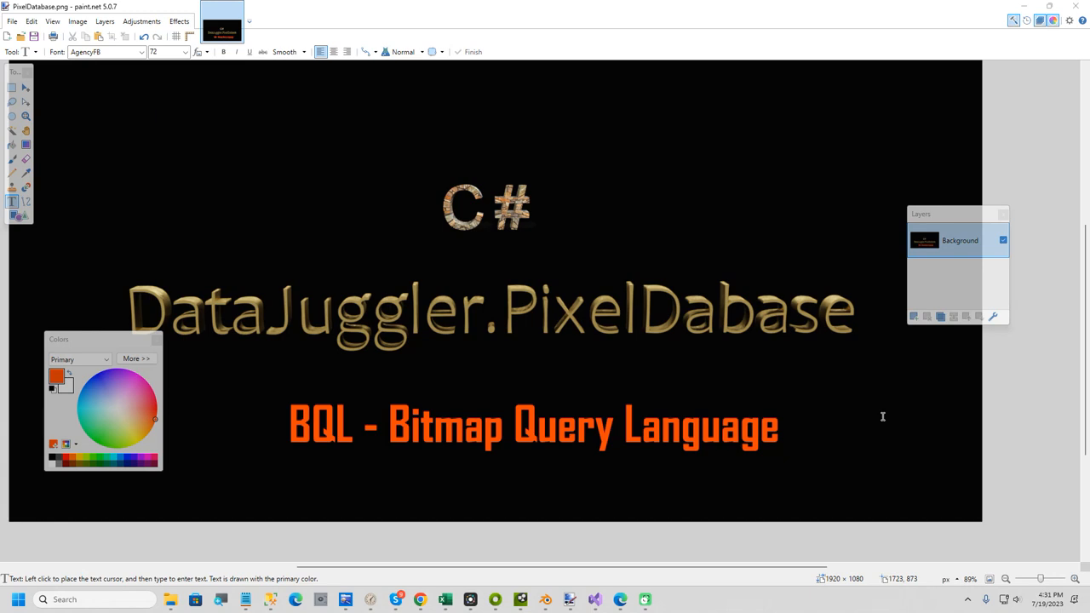
pyautogui.moveTo(846, 378)
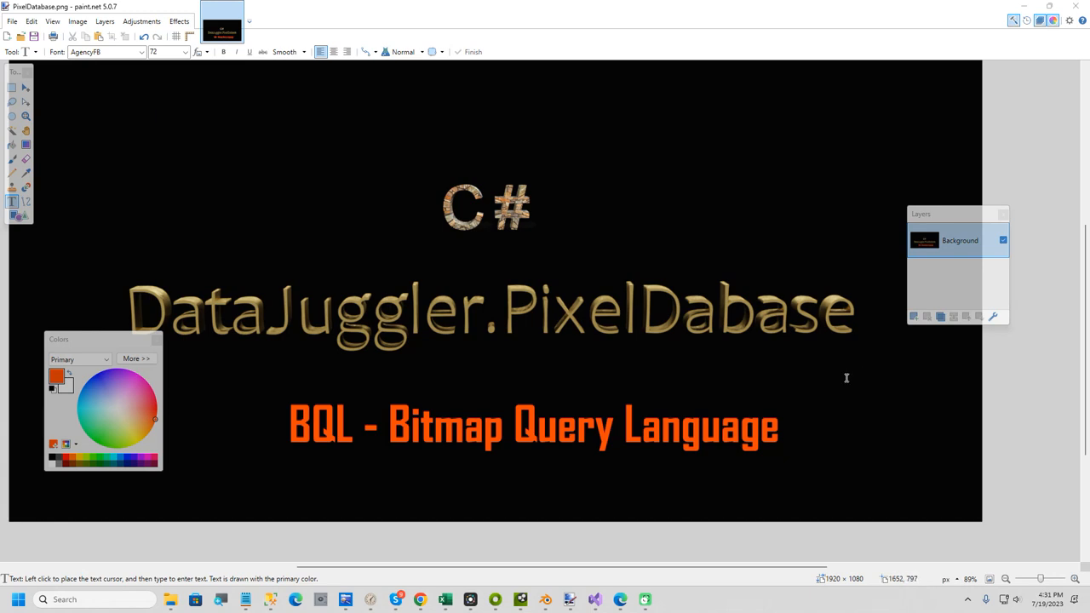
pyautogui.moveTo(845, 380)
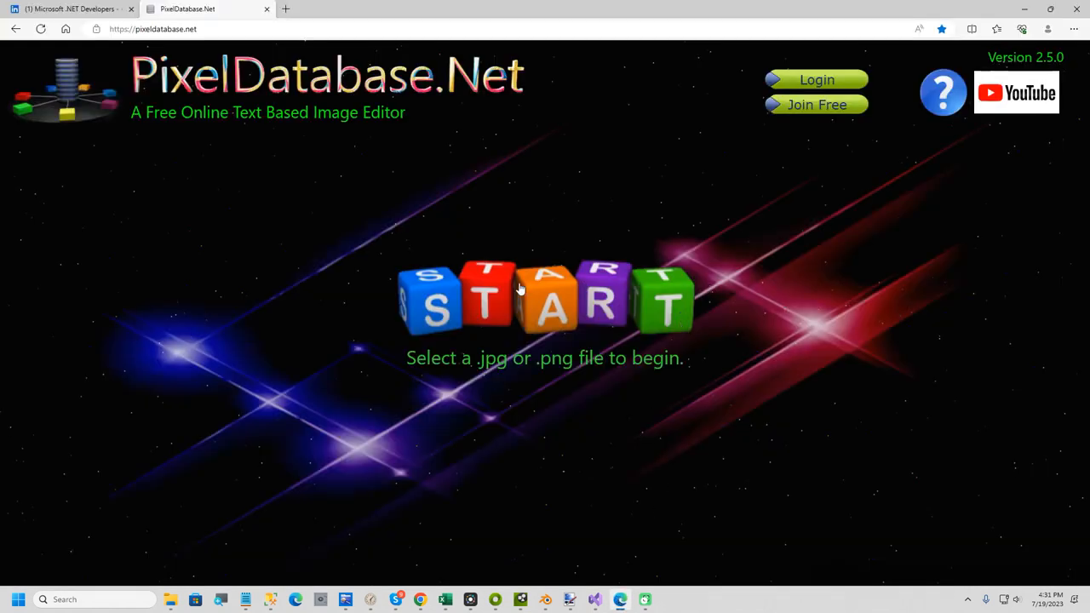
# Load the title .png and run 'Hide Total < 15' to drop its black background, then toggle Color Picker
pyautogui.click(545, 298)
pyautogui.write('T')
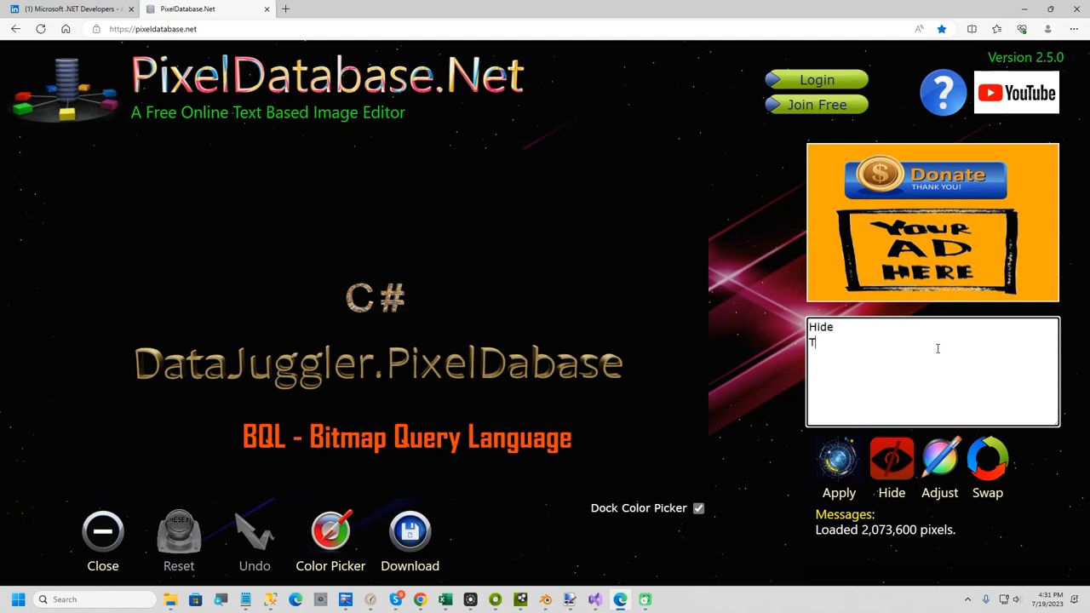
pyautogui.write('otal < 15')
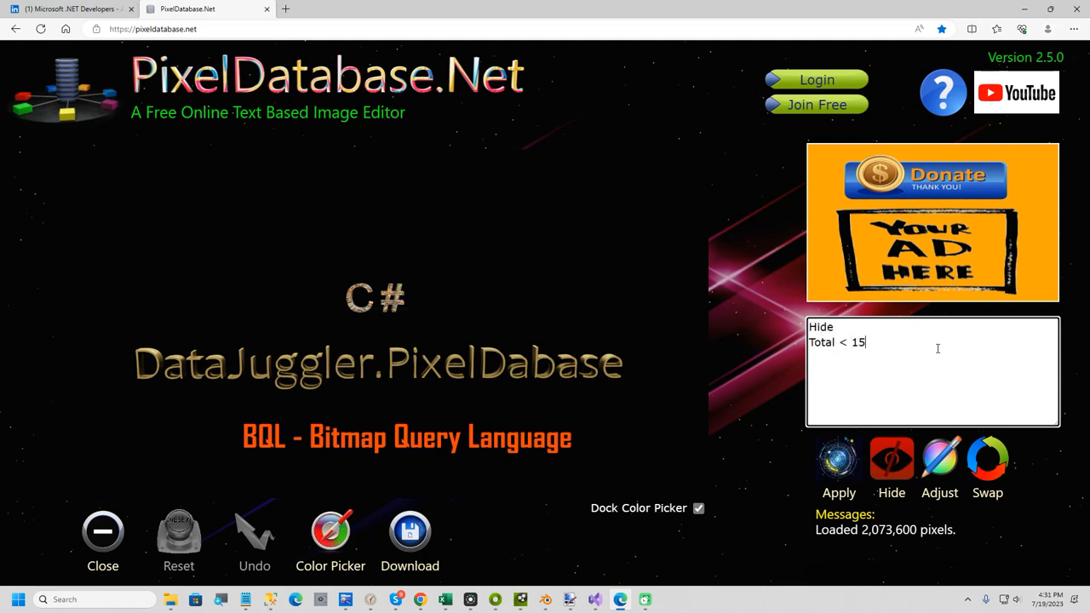
pyautogui.click(838, 460)
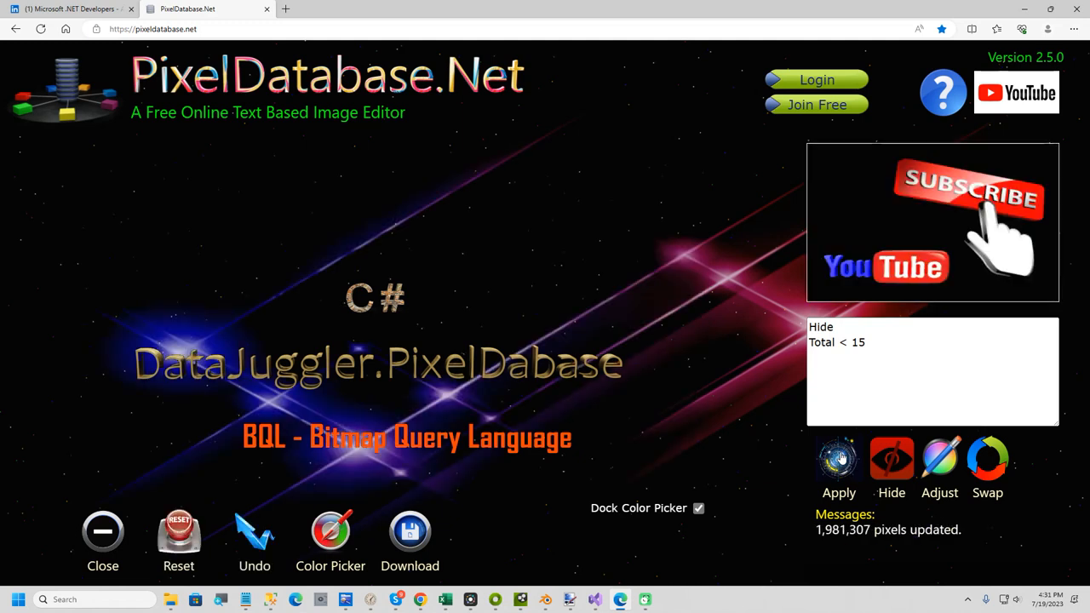
pyautogui.click(331, 534)
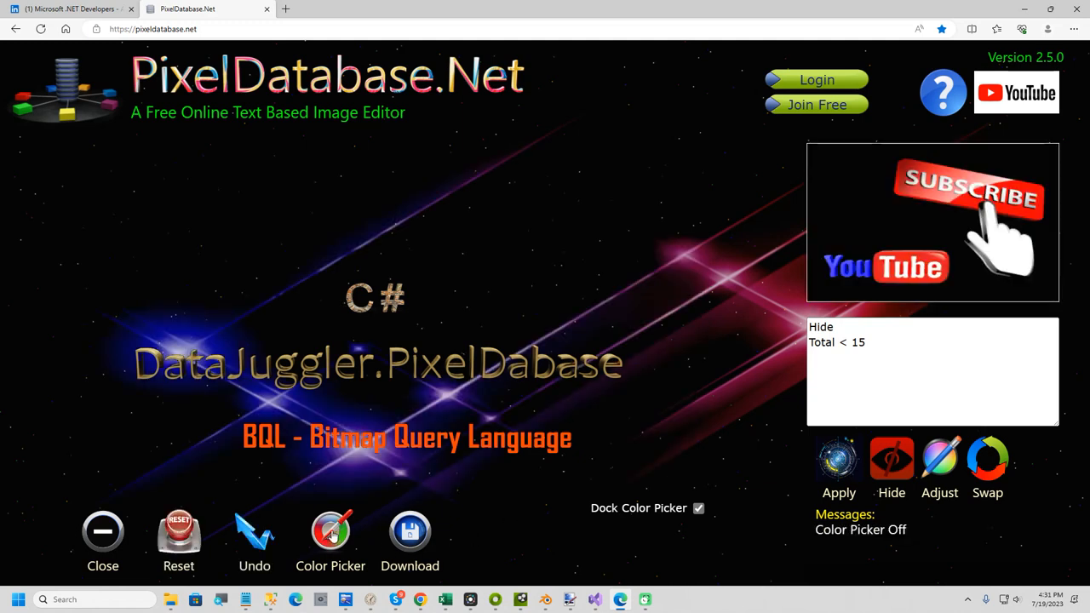
pyautogui.click(330, 533)
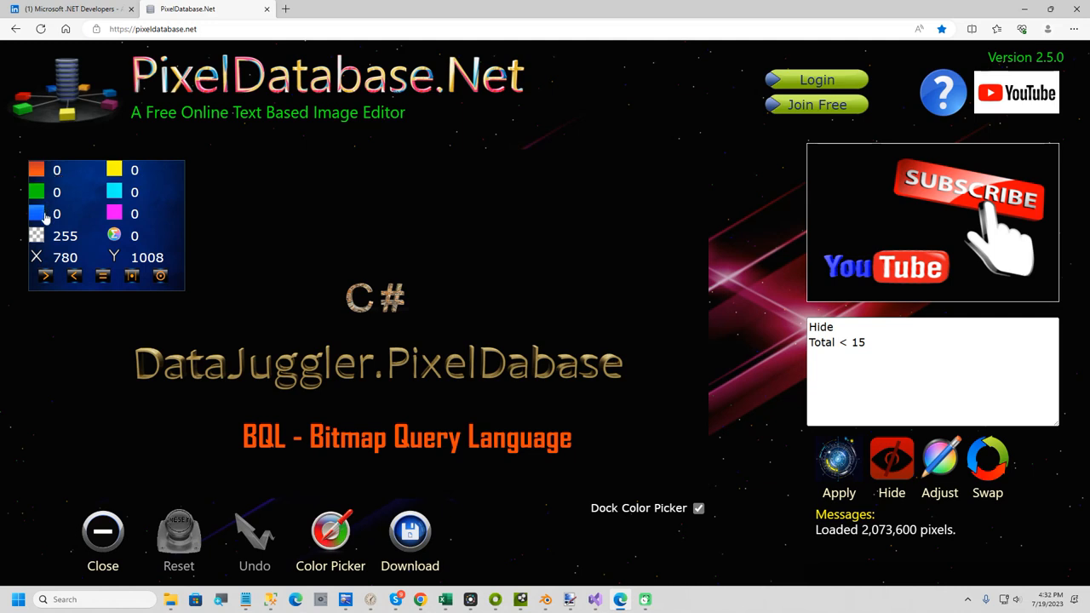
pyautogui.moveTo(255, 443)
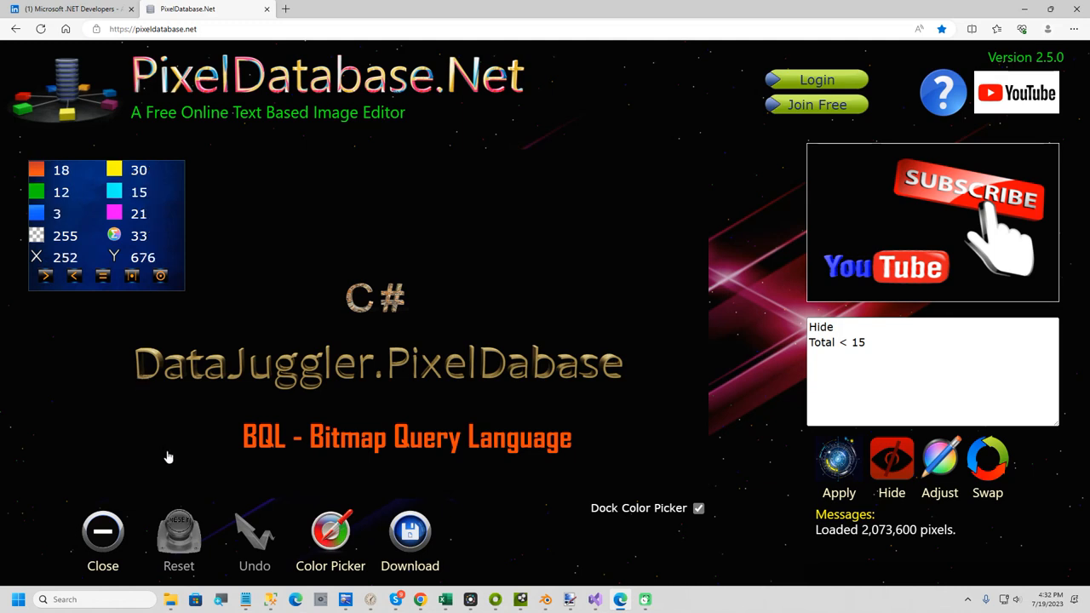
pyautogui.click(872, 343)
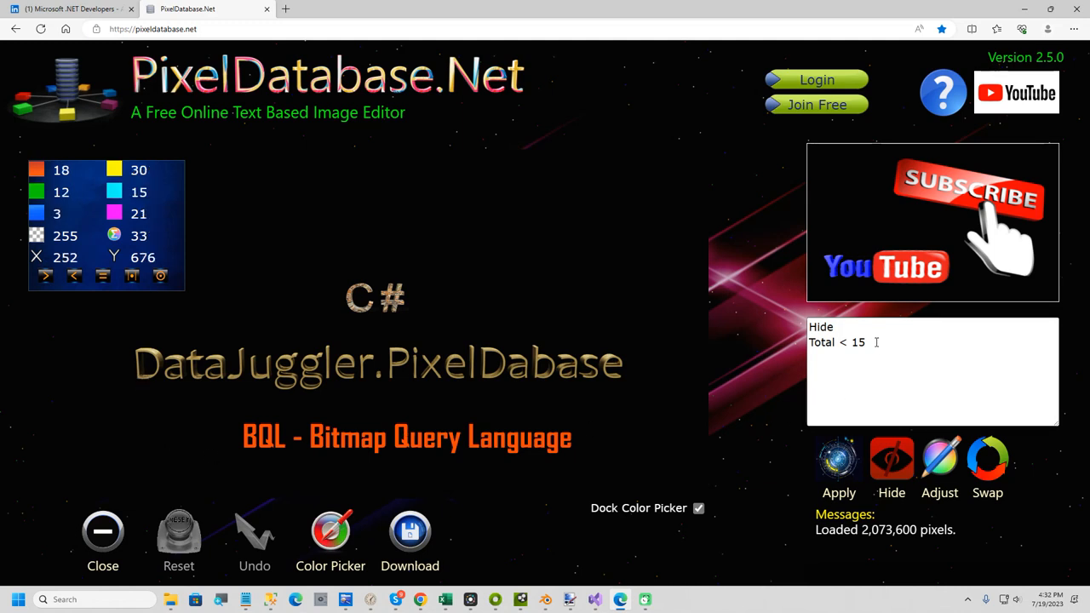
pyautogui.click(837, 458)
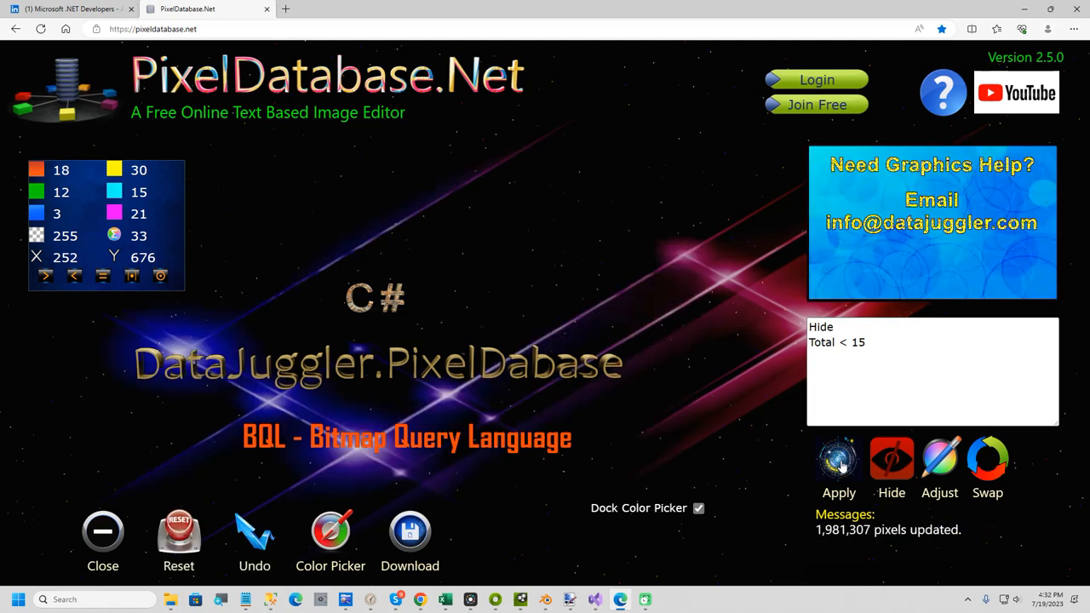
pyautogui.click(253, 530)
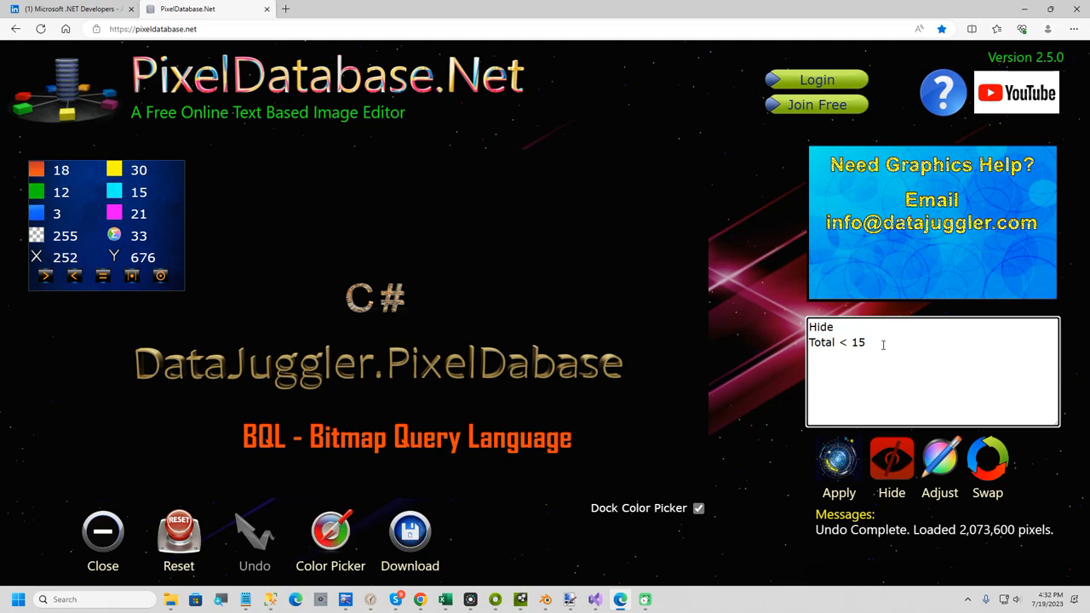
# Add the condition 'Y > 544' under 'Total < 15' and apply the query, updating 943,925 pixels
pyautogui.write('Y >')
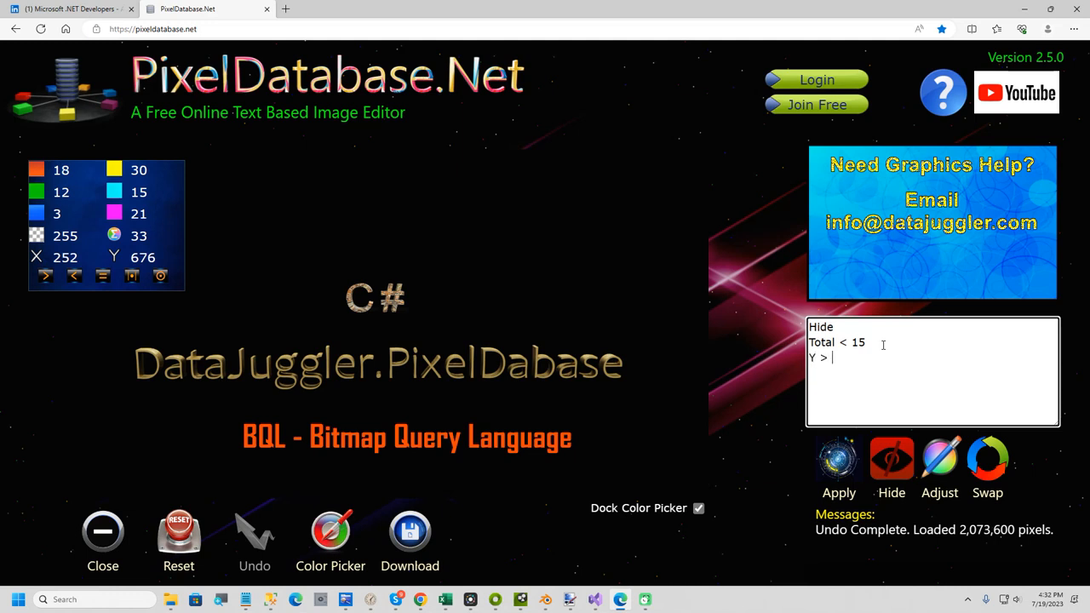
pyautogui.write('544')
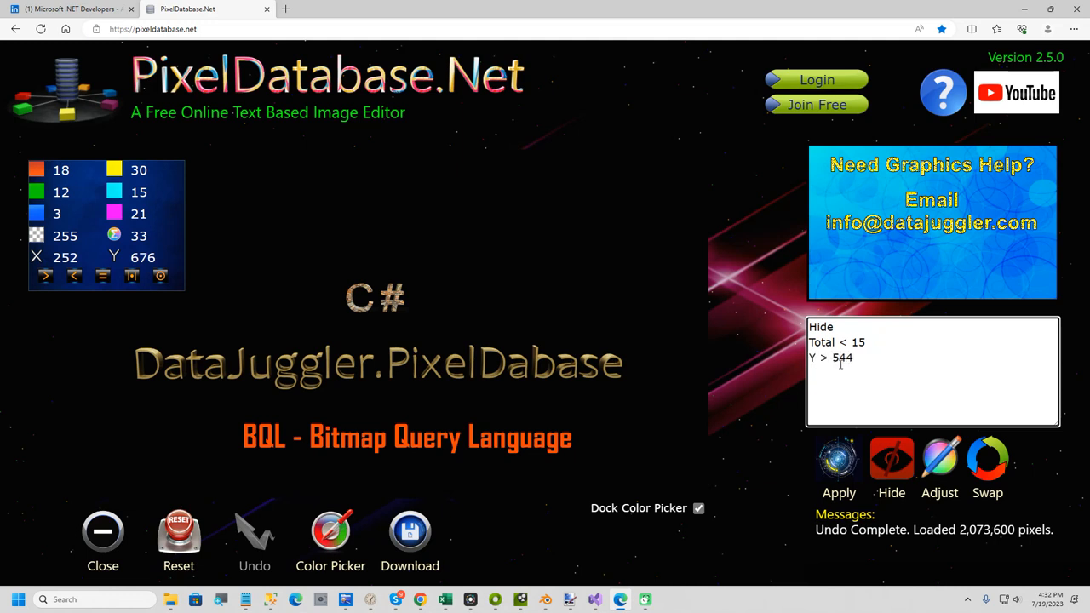
pyautogui.click(837, 459)
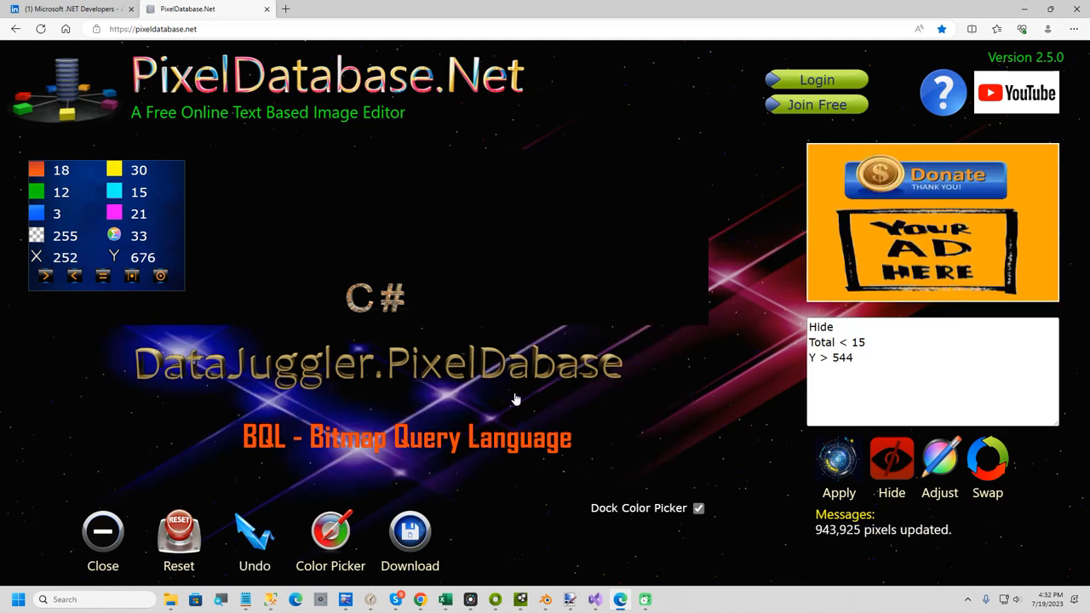
pyautogui.moveTo(521, 450)
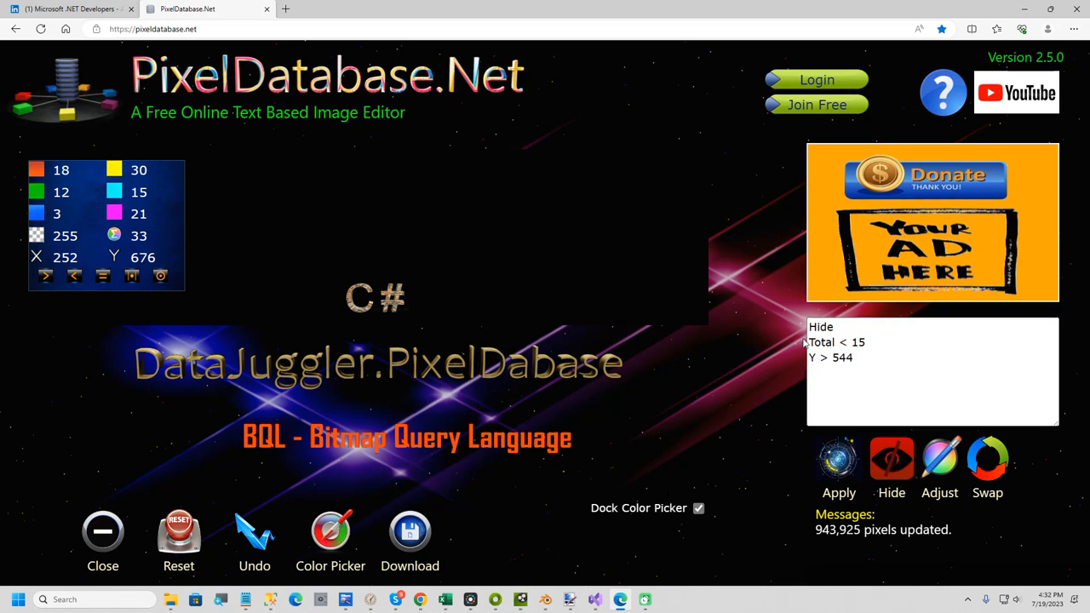
pyautogui.moveTo(802, 347)
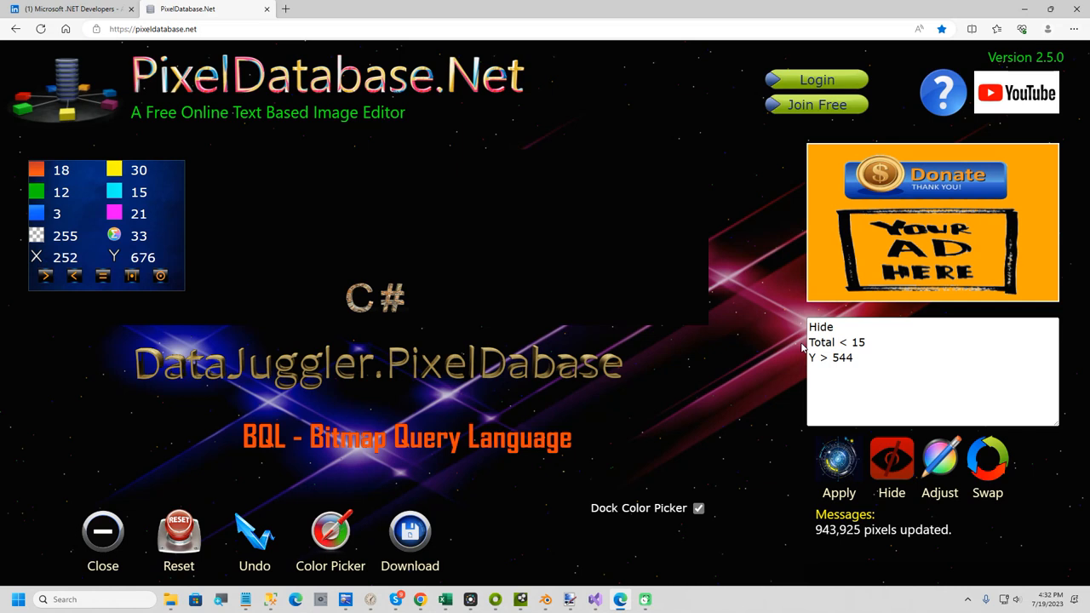
pyautogui.moveTo(783, 346)
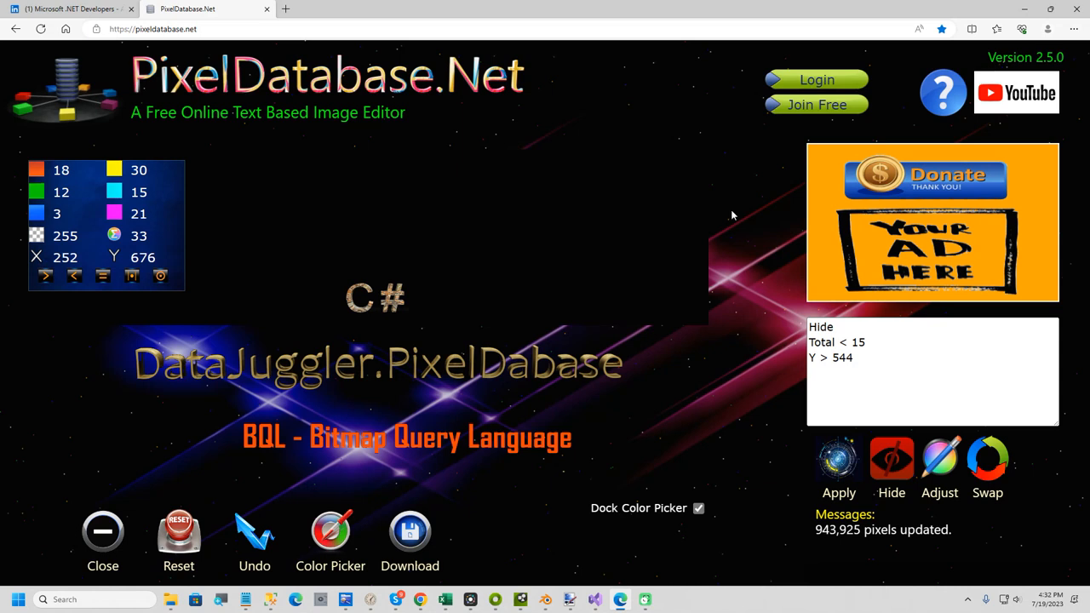
pyautogui.moveTo(1021, 13)
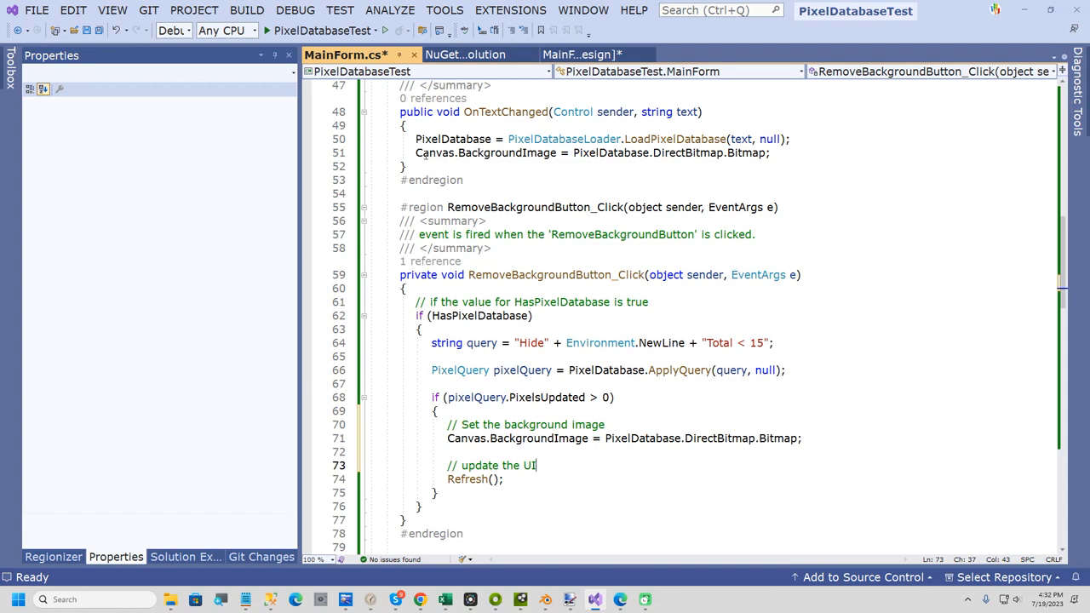
pyautogui.click(460, 54)
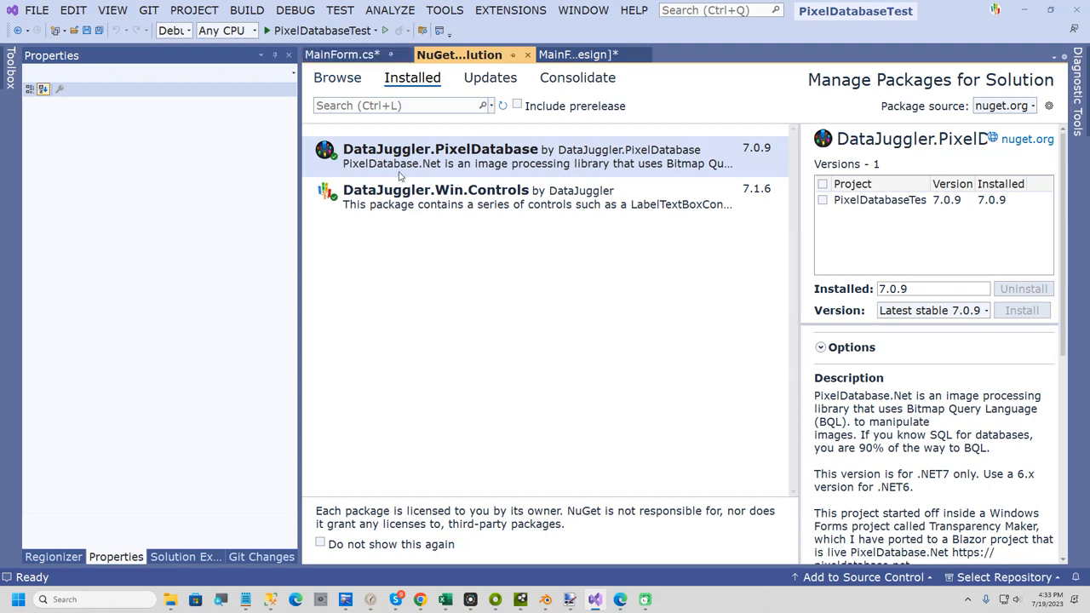
pyautogui.moveTo(402, 168)
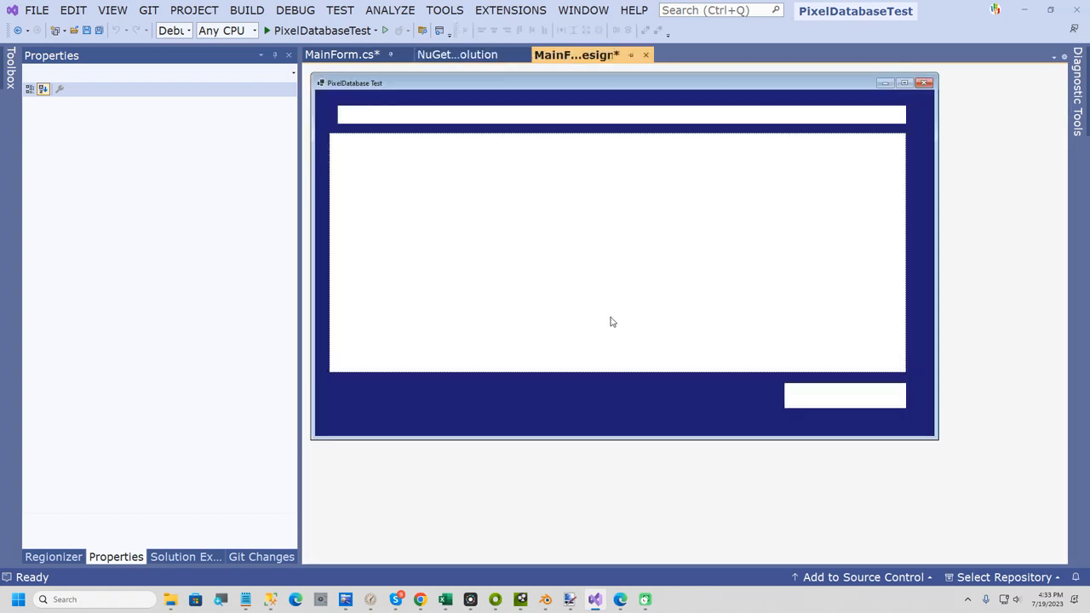
pyautogui.click(341, 54)
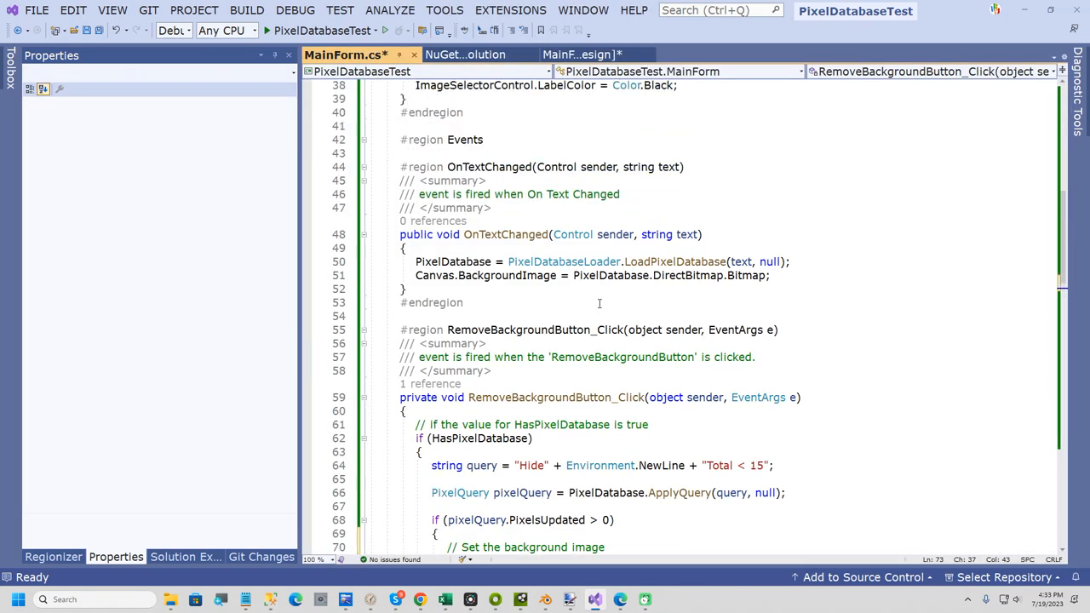
pyautogui.click(581, 55)
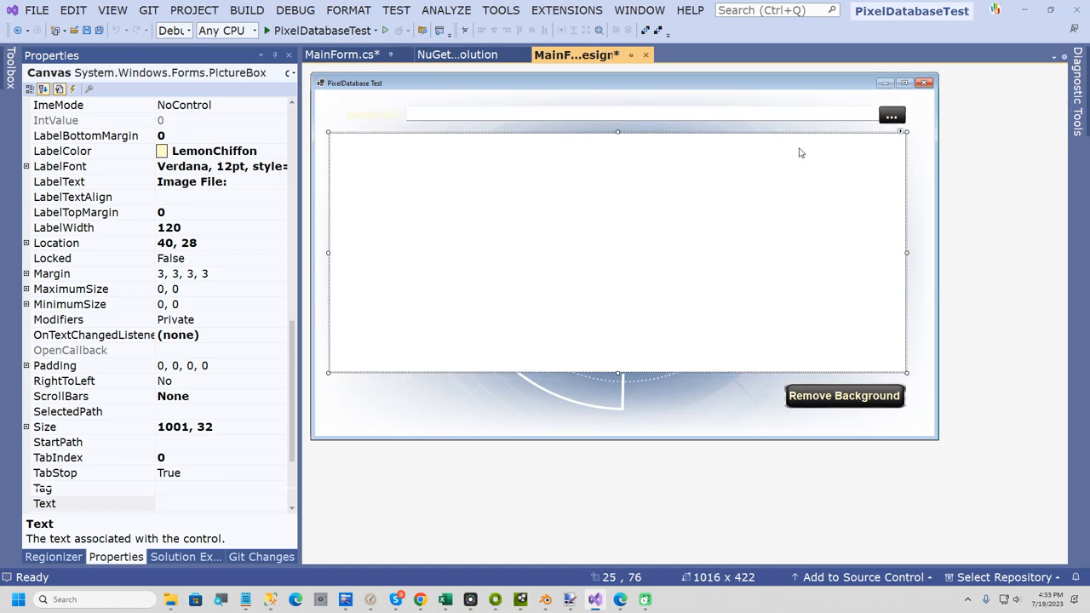
# Switch from the MainForm designer to its source code via View Code
pyautogui.rightClick(800, 151)
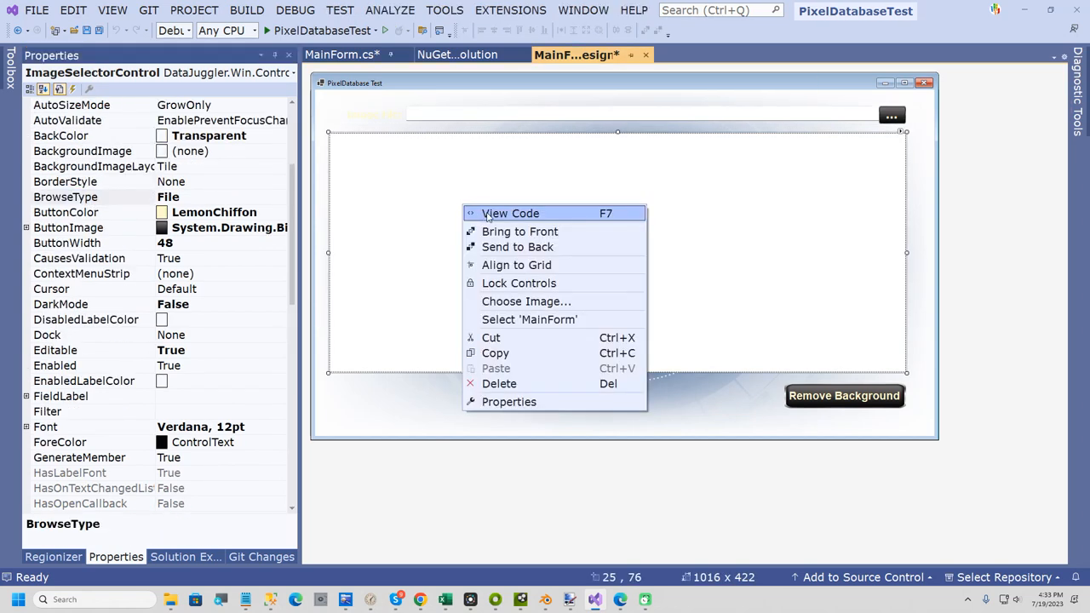
pyautogui.click(510, 213)
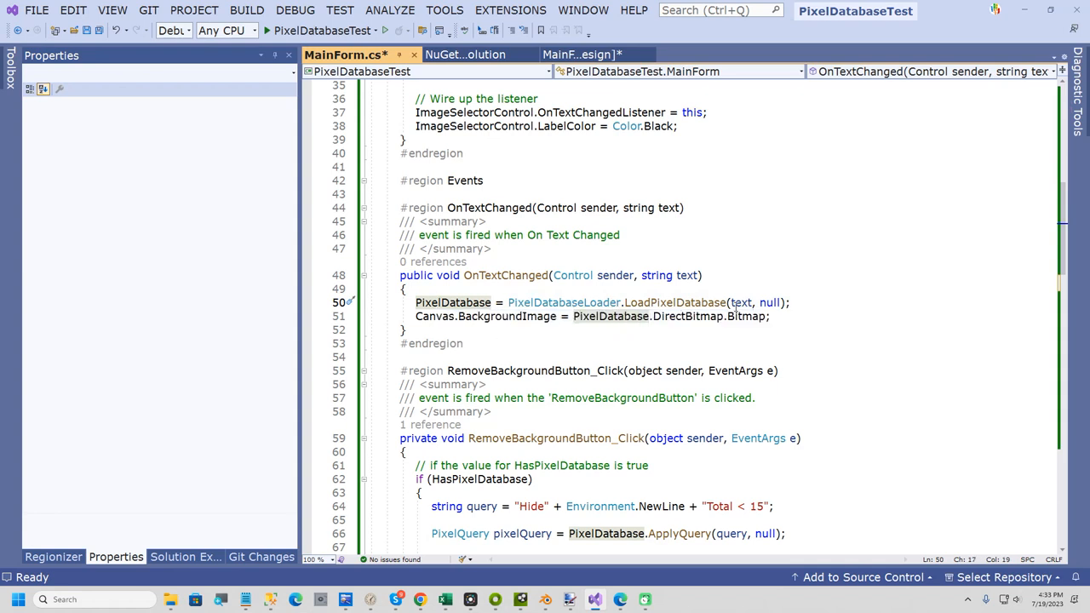
pyautogui.doubleClick(770, 303)
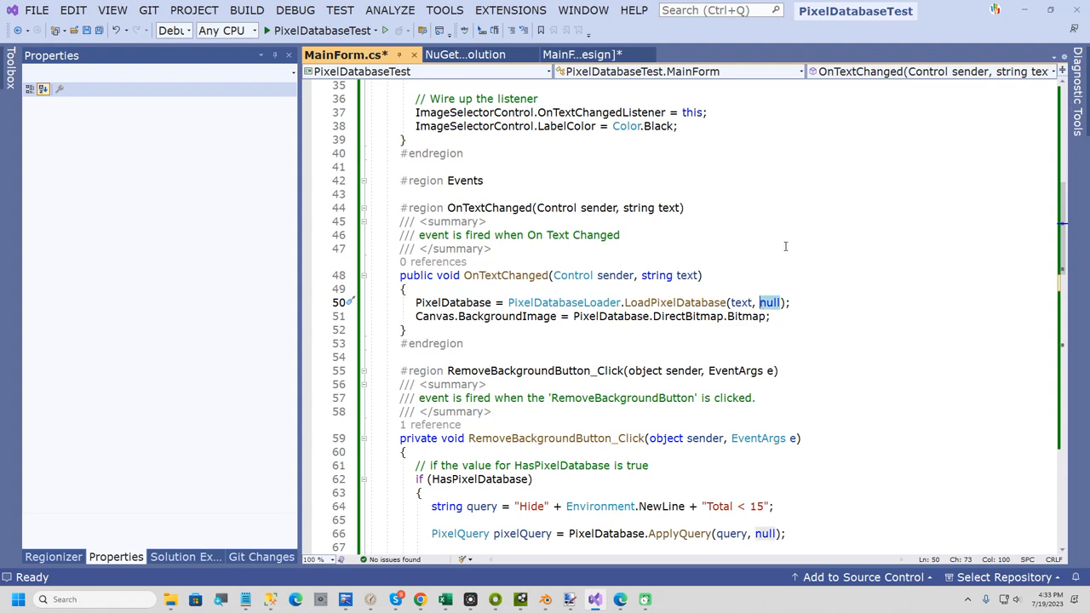
pyautogui.moveTo(725, 238)
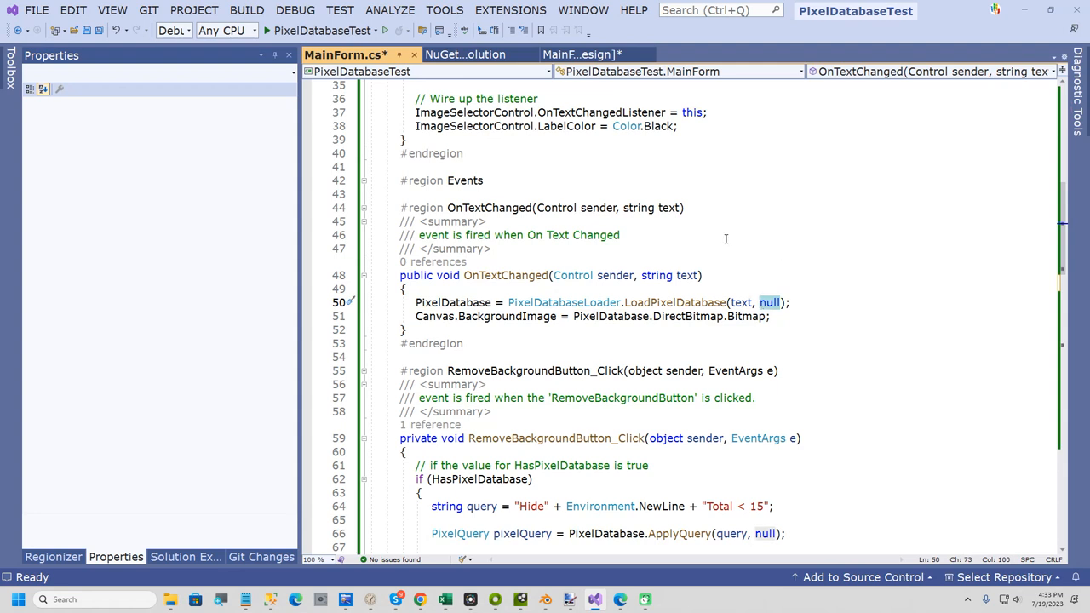
pyautogui.moveTo(524, 315)
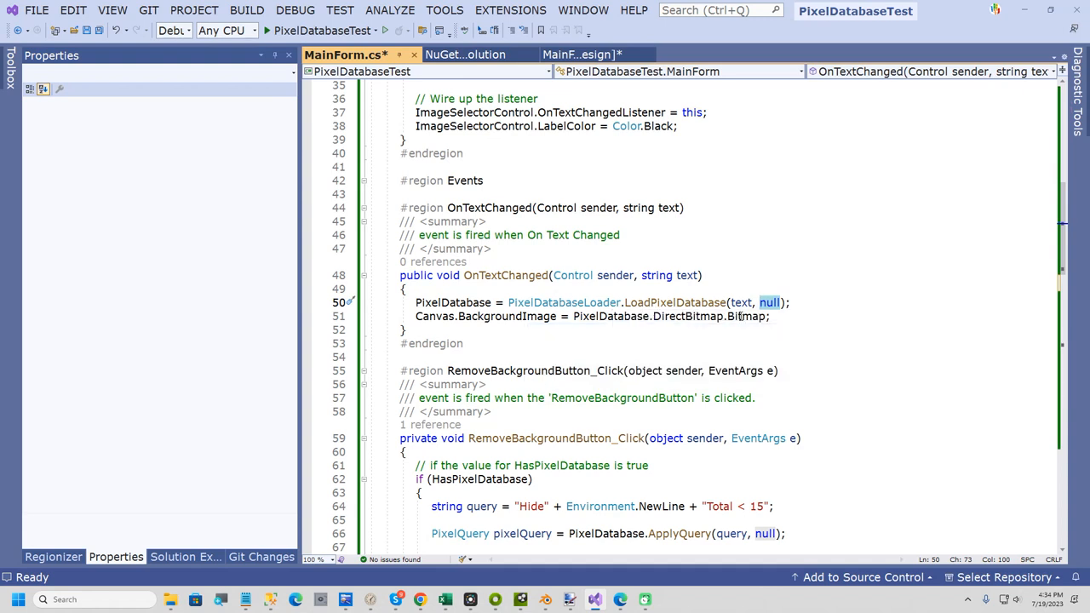
pyautogui.moveTo(749, 315)
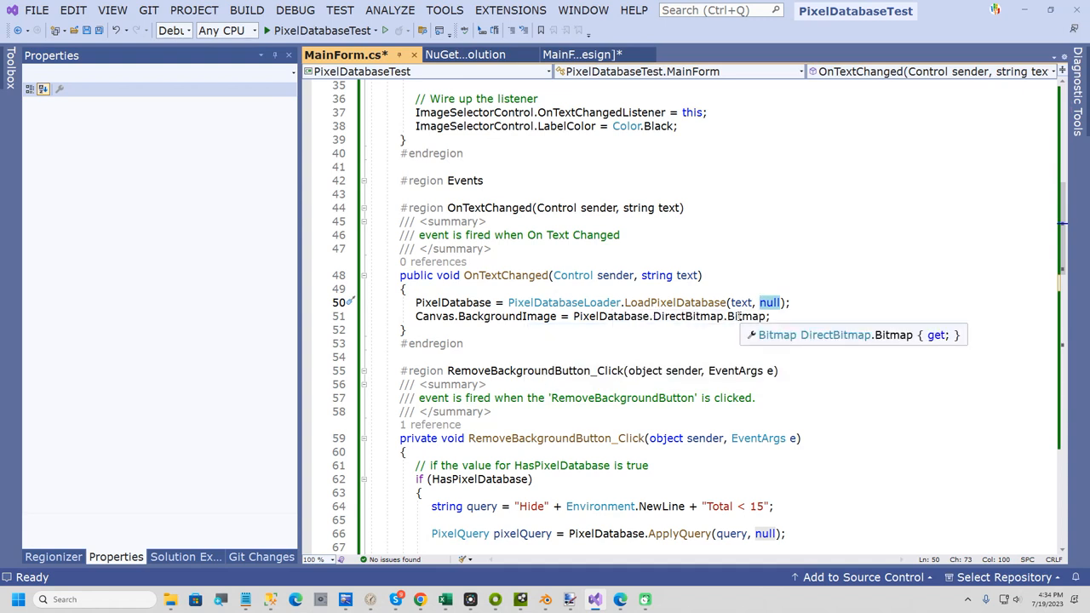
pyautogui.moveTo(681, 315)
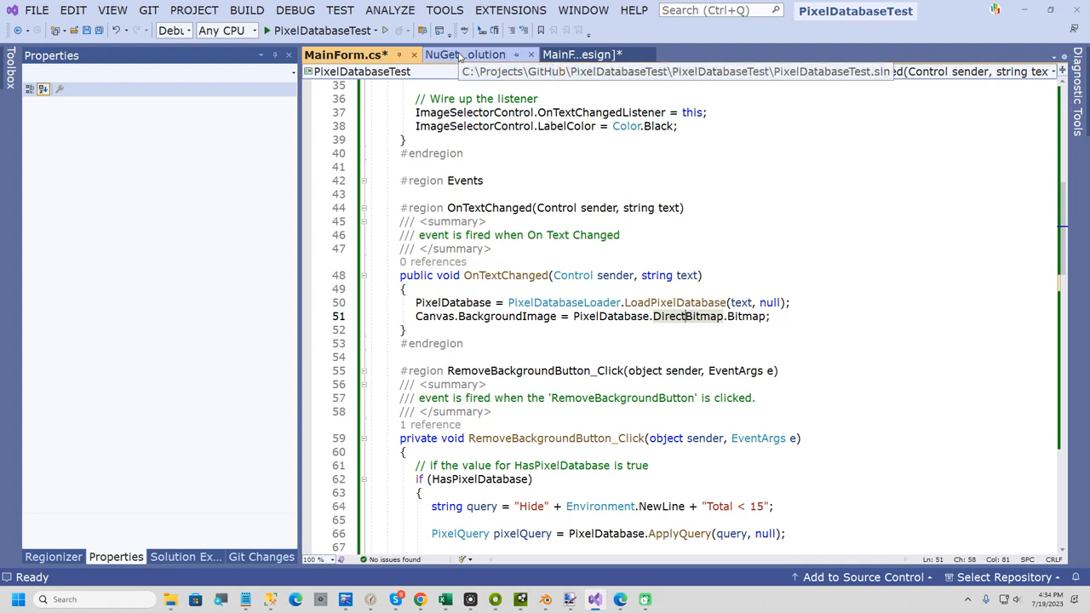
# Debug-run PixelDatabaseTest, load C:\Temp\PixelDatabase.png, remove its black background, then close the form
pyautogui.click(294, 10)
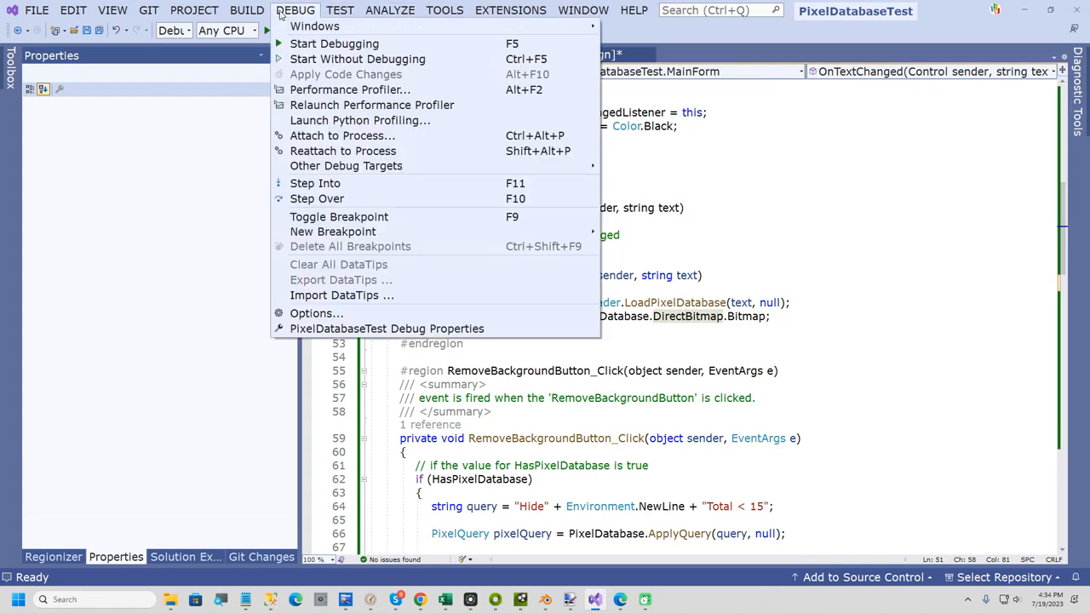
pyautogui.click(333, 44)
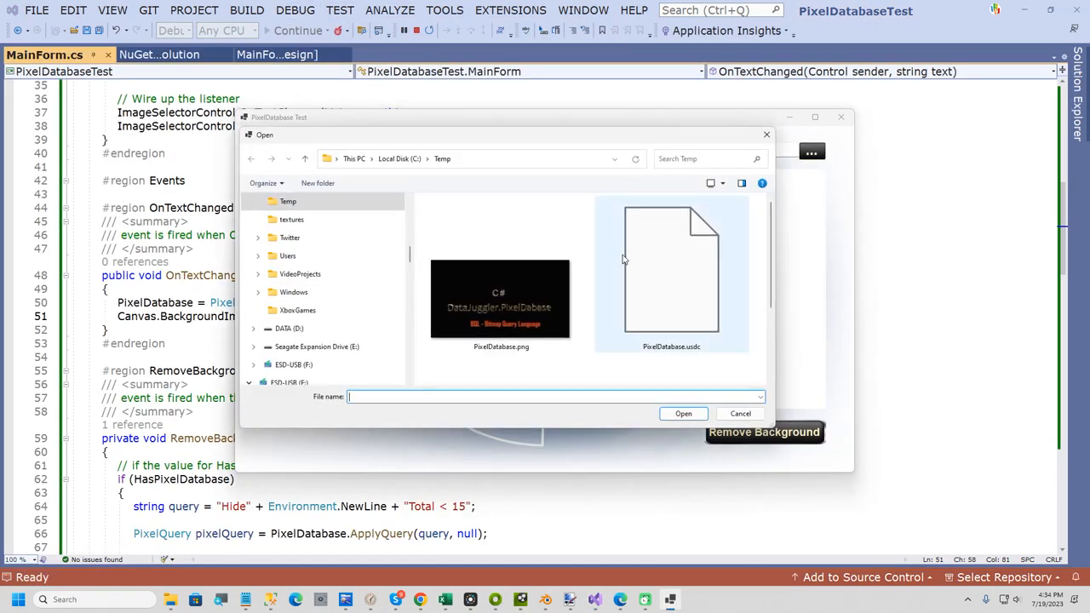
pyautogui.click(683, 414)
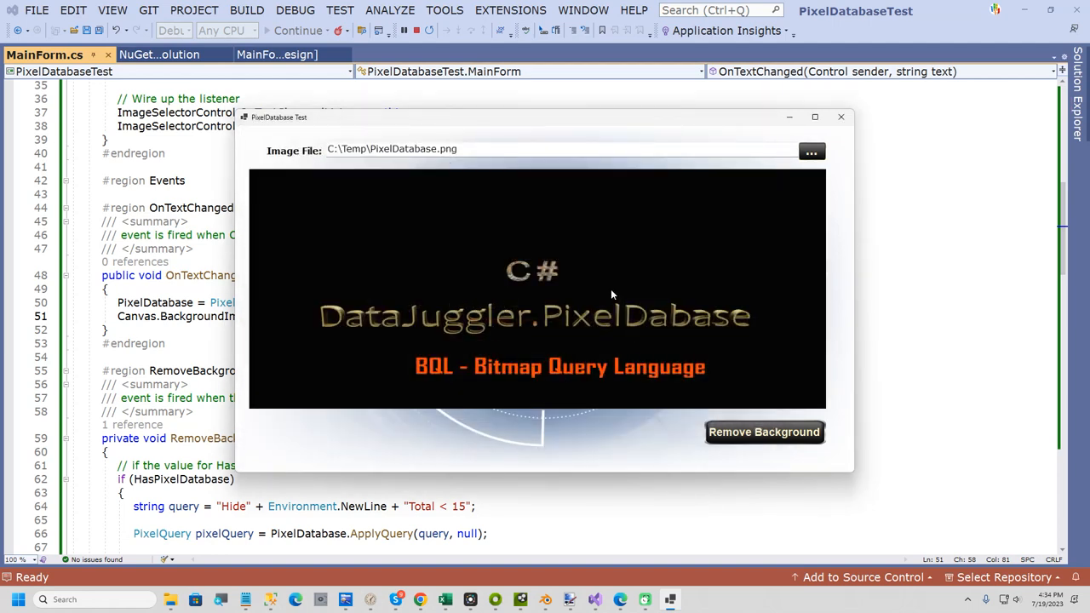
pyautogui.moveTo(701, 402)
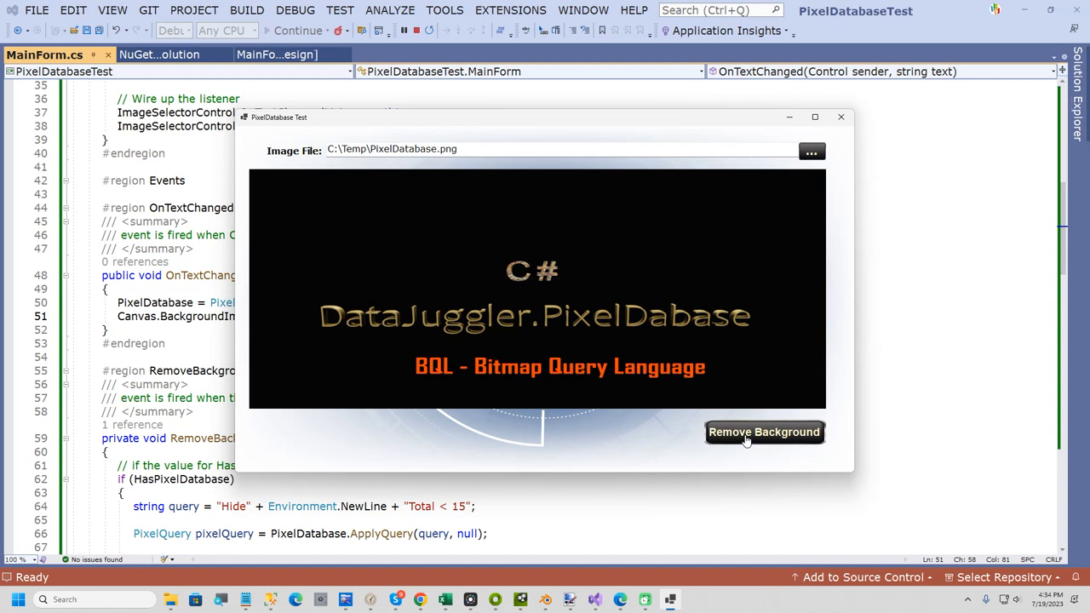
pyautogui.click(763, 432)
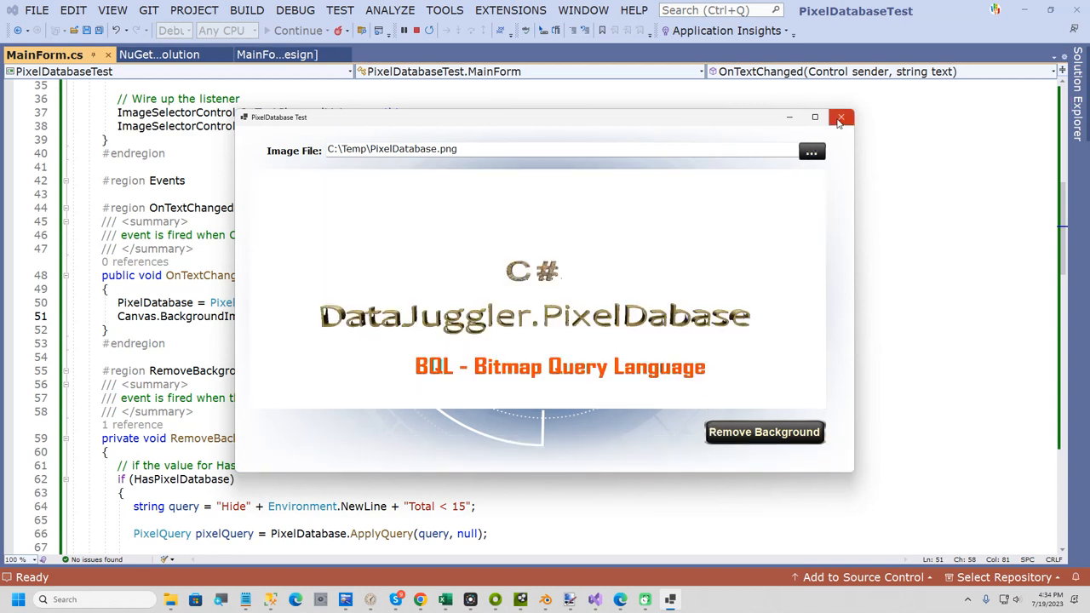
pyautogui.moveTo(544, 303)
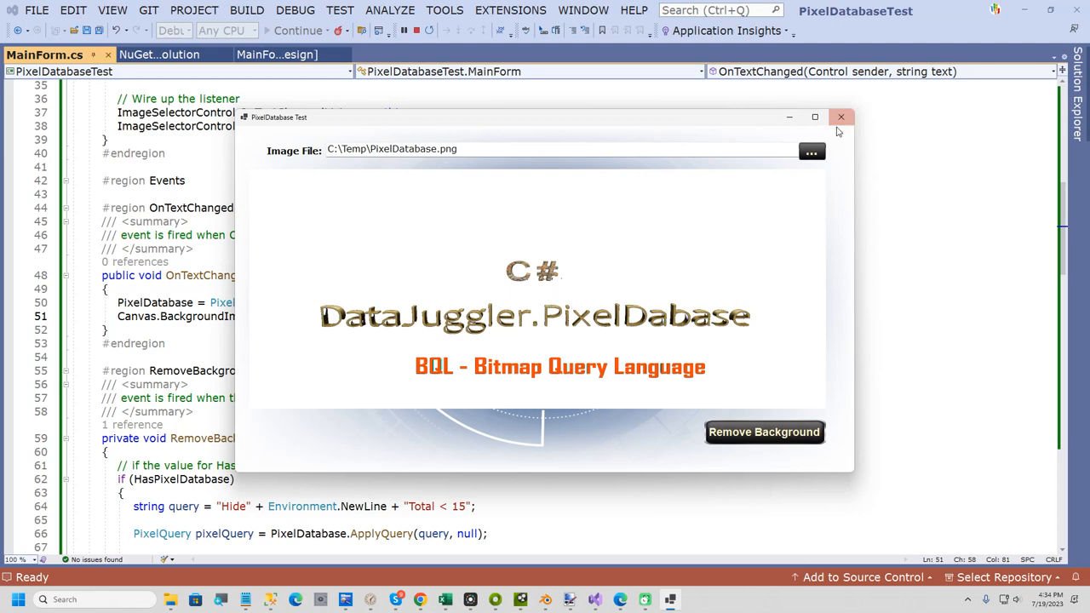
pyautogui.click(838, 116)
pyautogui.write(' + Environment.NewLine + "')
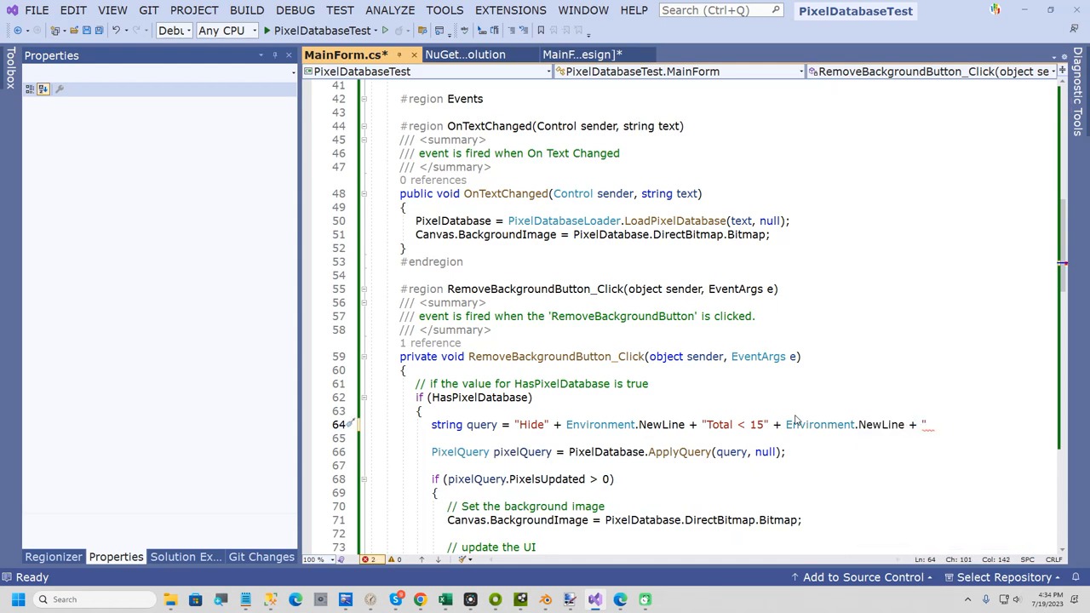
# Append "Y > 544" to the hide query string, rerun the app, load the image and remove black from its lower part
pyautogui.write('Y > 544";')
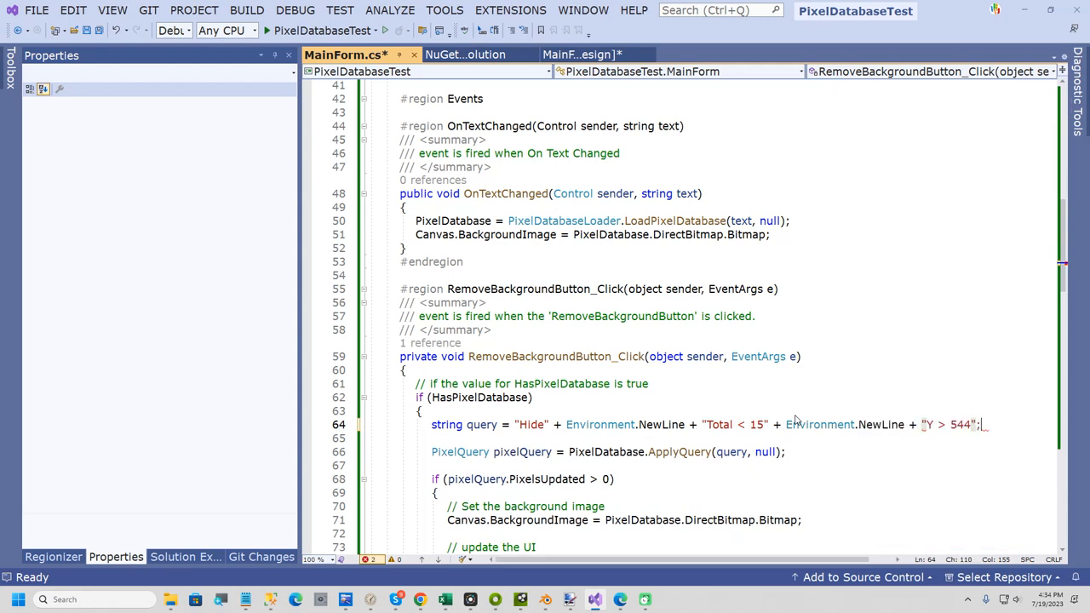
pyautogui.click(296, 10)
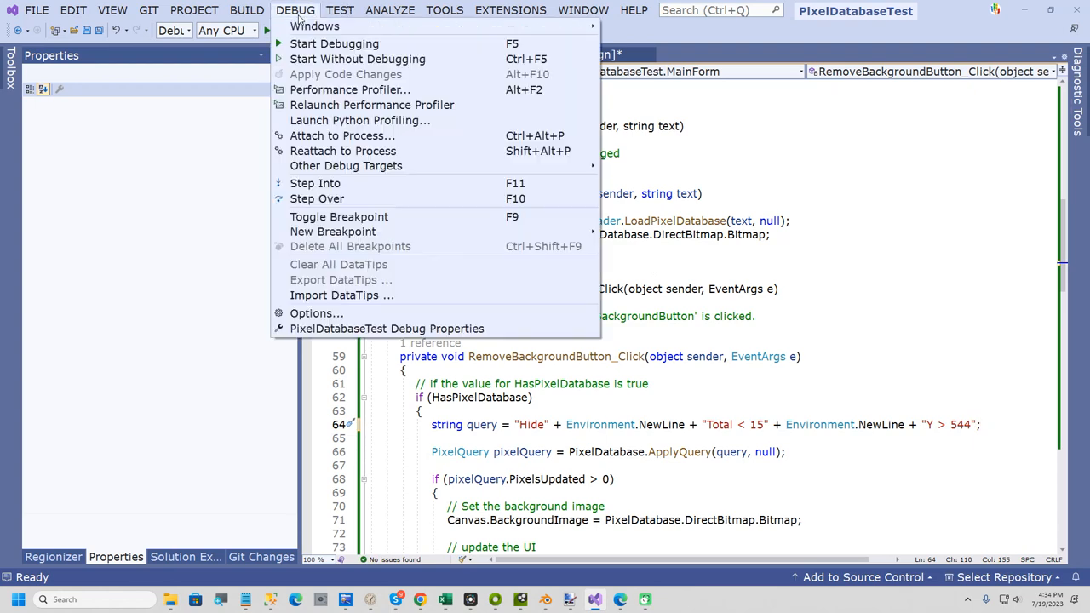
pyautogui.click(334, 44)
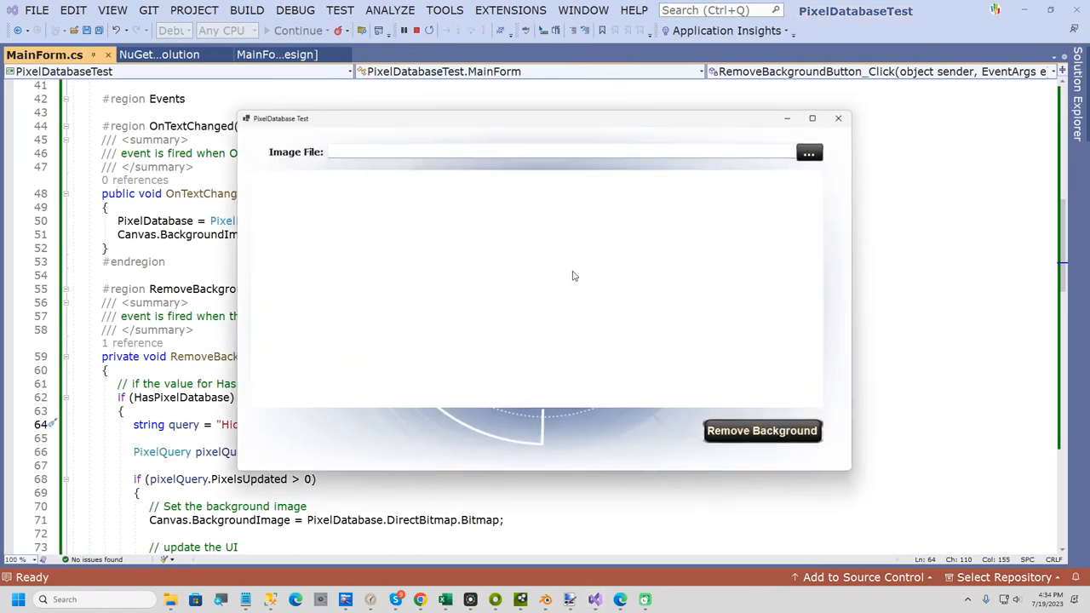
pyautogui.click(808, 152)
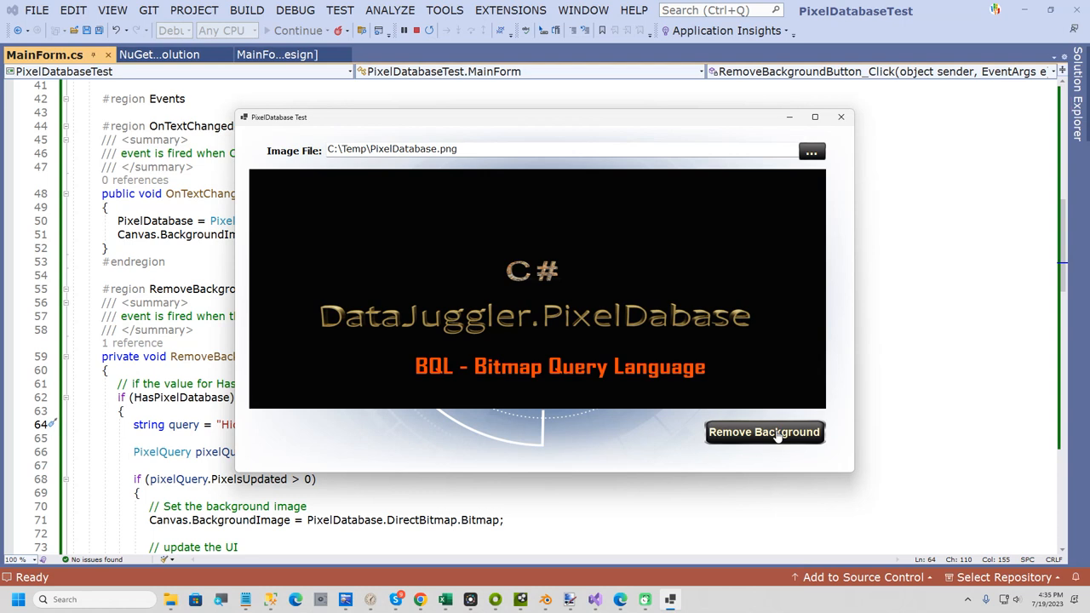
pyautogui.click(764, 433)
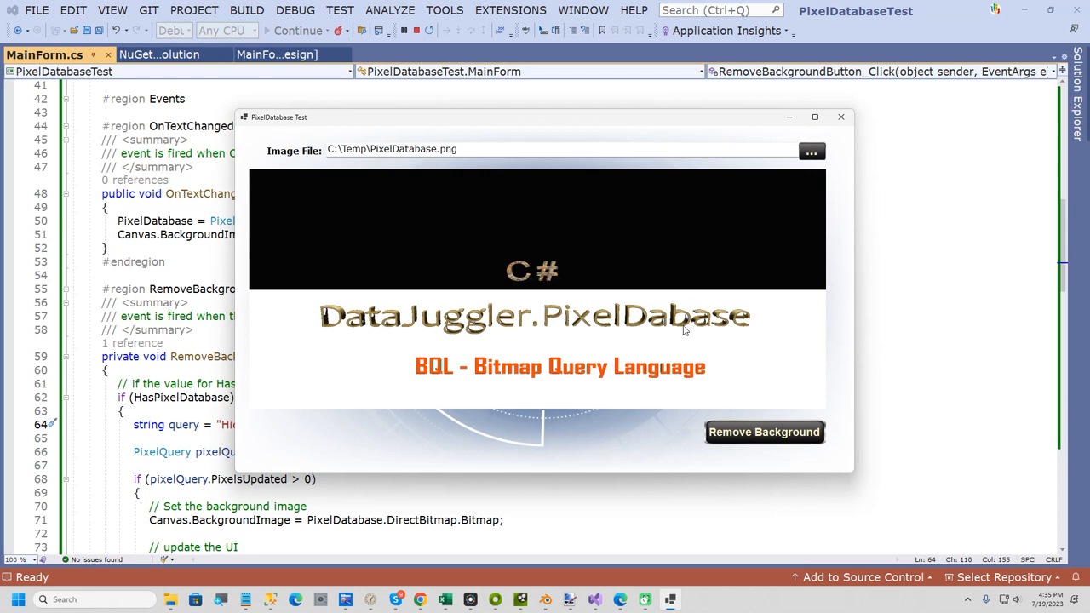
pyautogui.moveTo(695, 407)
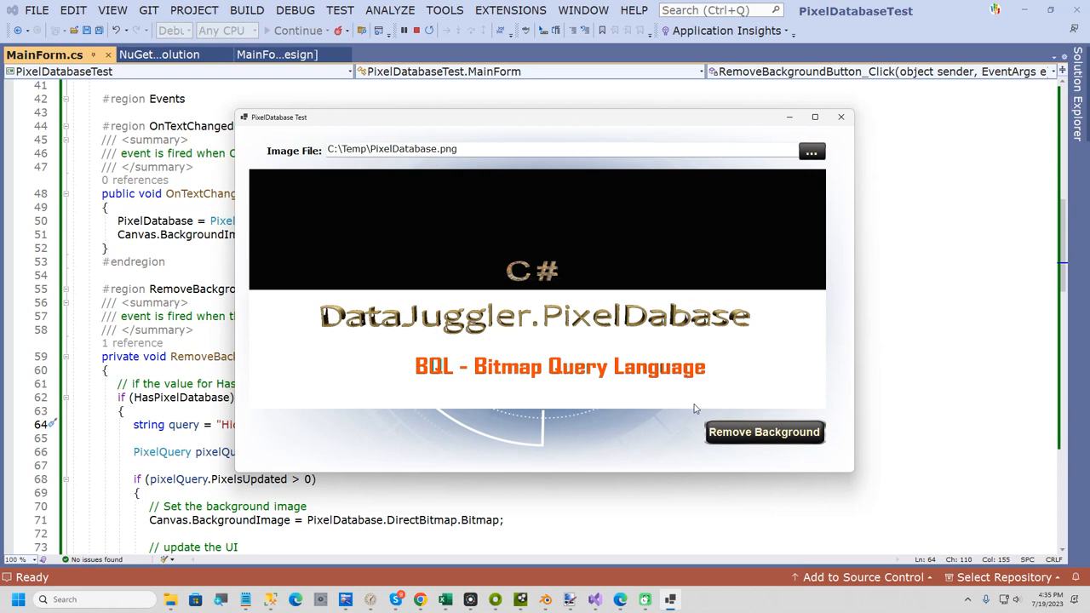